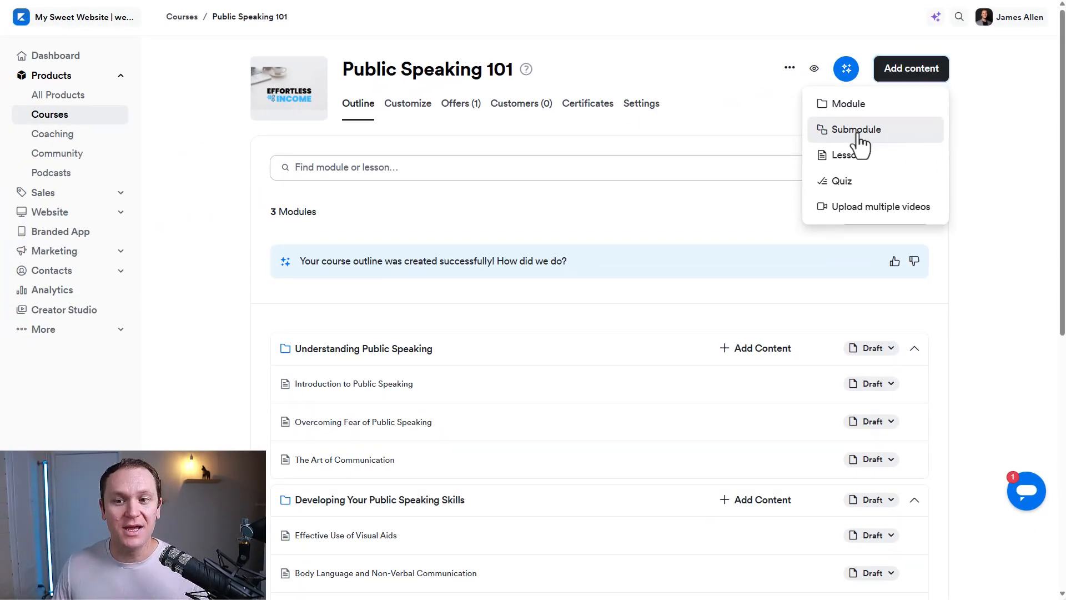
Step: Move down the course outline and enter the Introduction to Public Speaking lesson
scroll(down, 3)
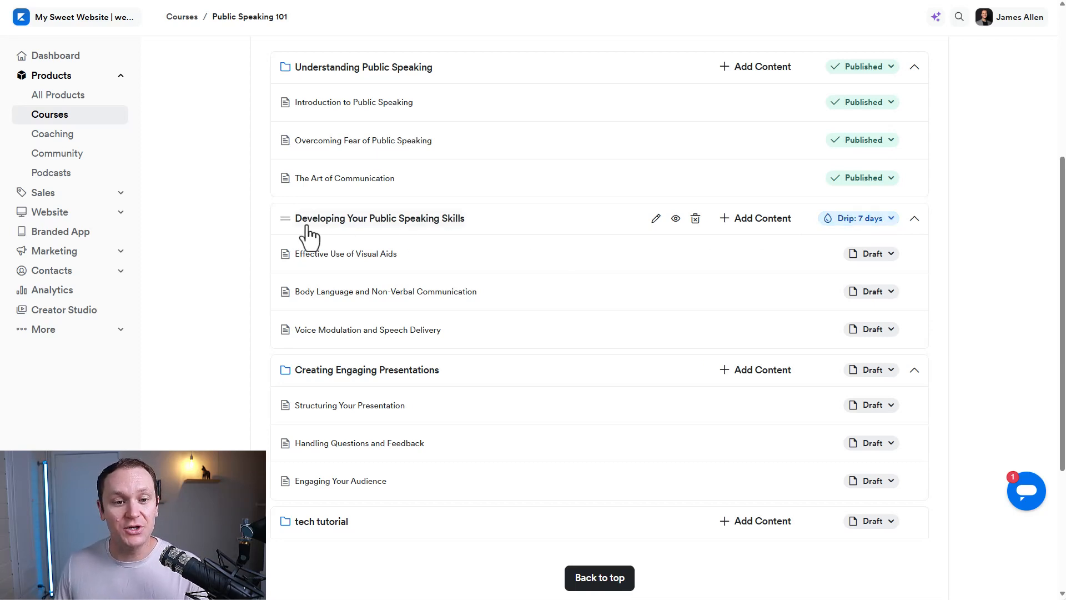
click(856, 218)
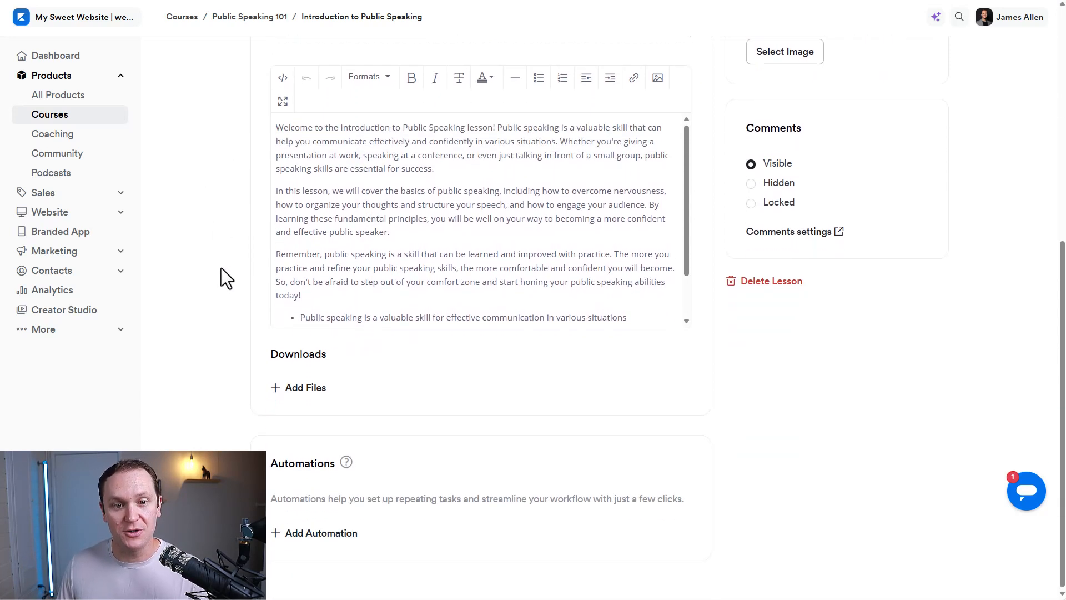
Step: Leave the lesson editor for the Public Speaking 101 course settings with comments enabled
click(320, 532)
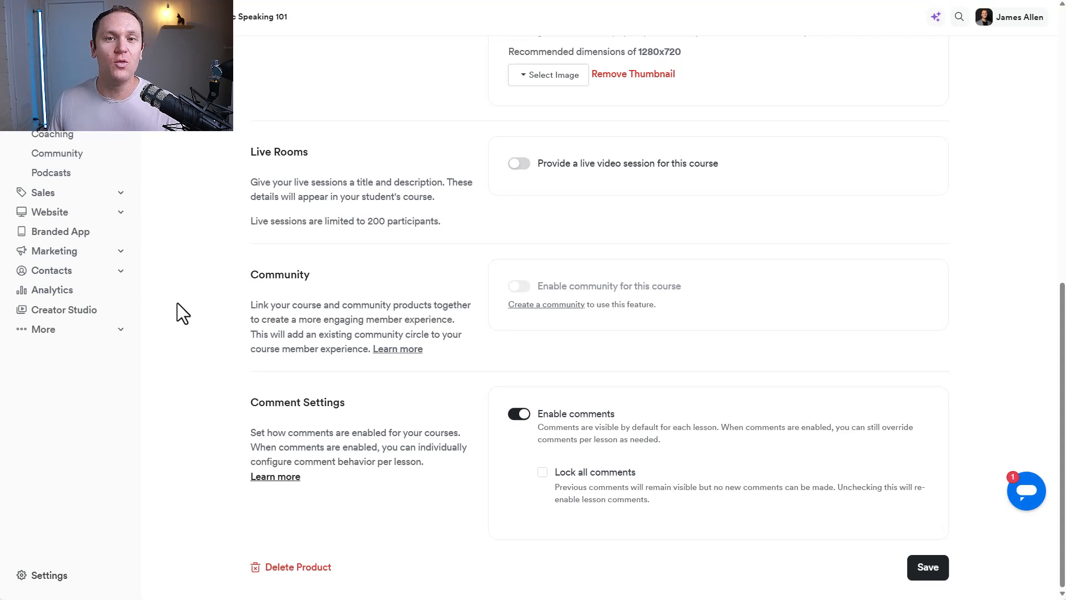
mouse_move(199, 319)
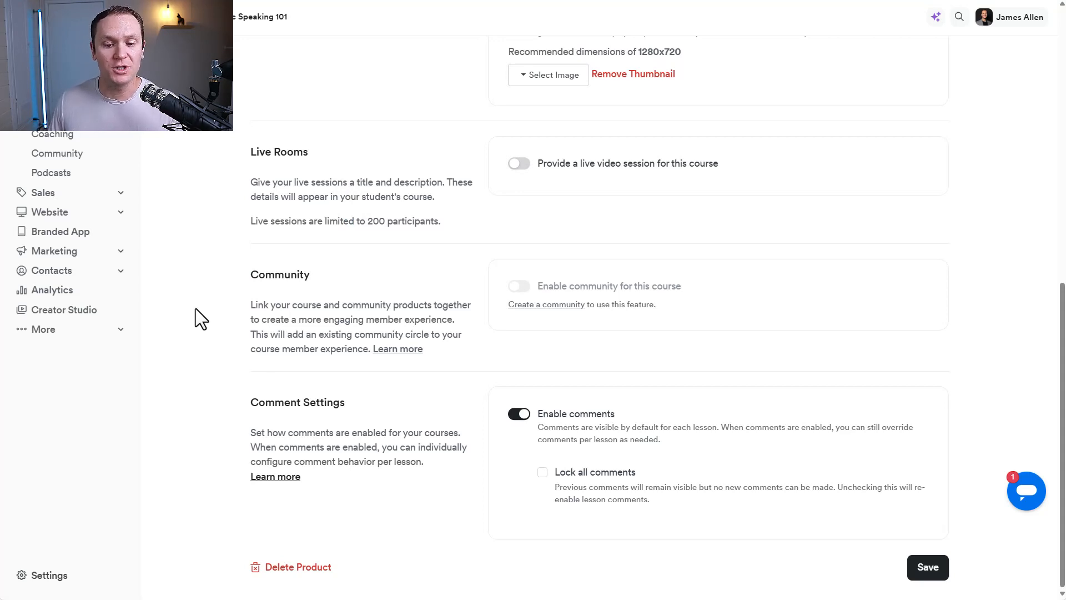